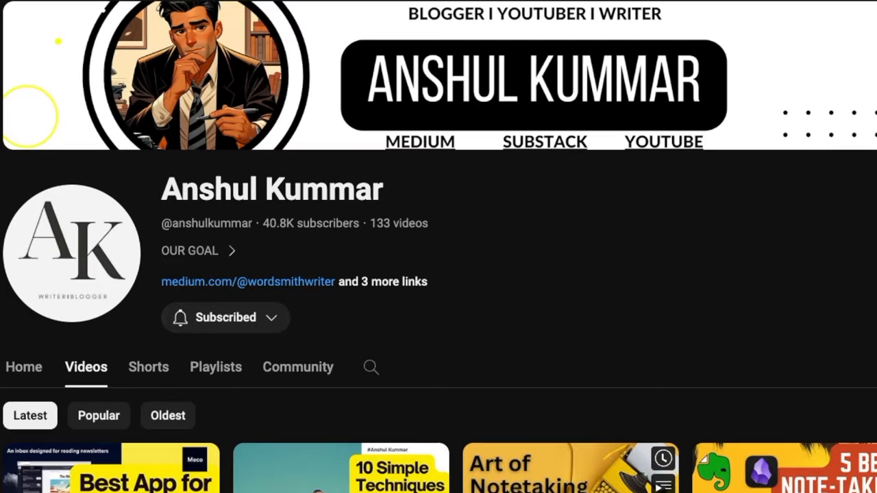
Step: Scroll through the Readwise landing page, choose Start reading, and reach the Reader Library Inbox
scroll(down, 3)
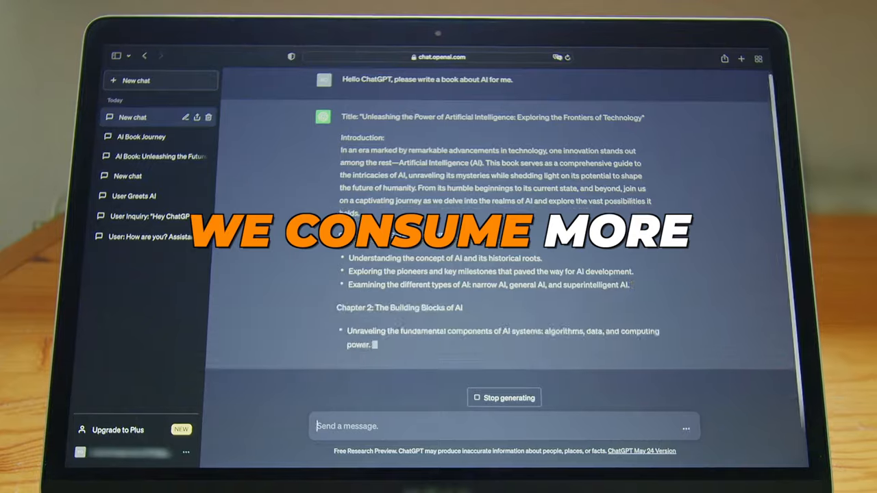
scroll(down, 3)
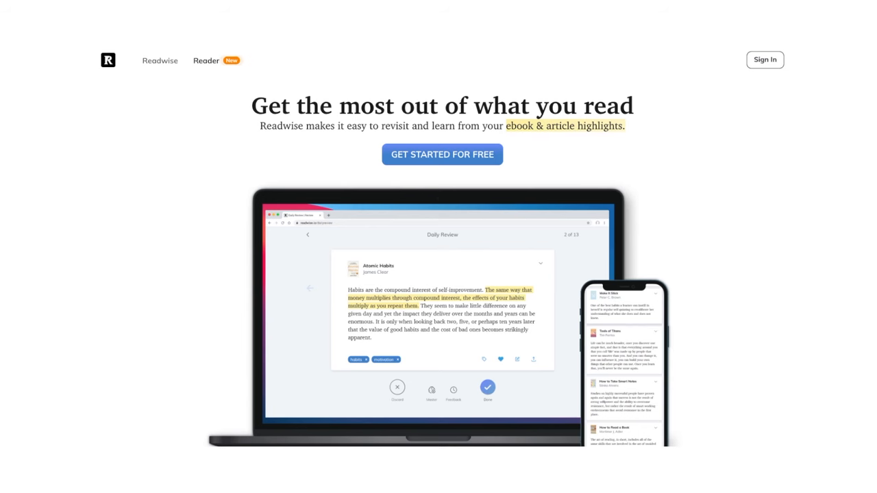
scroll(down, 3)
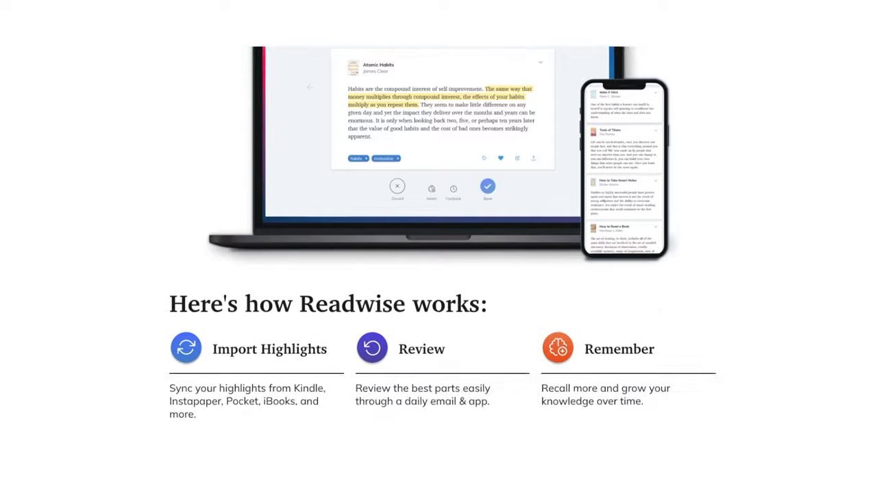
scroll(down, 3)
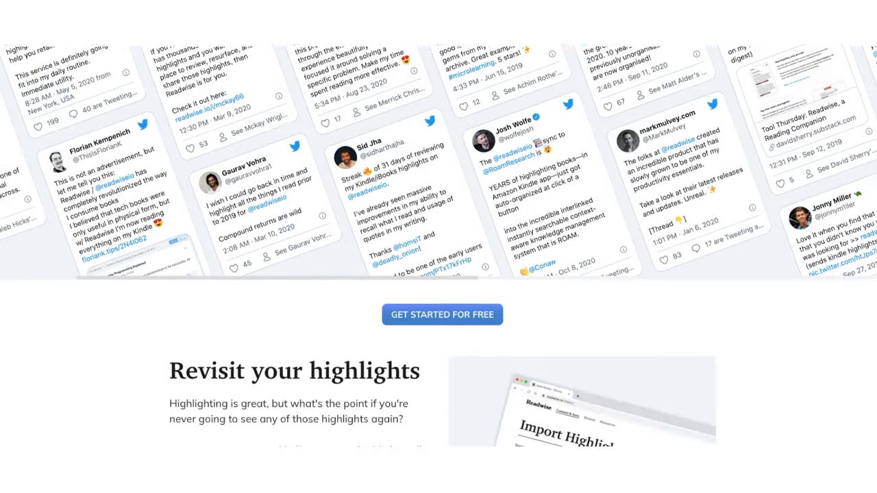
scroll(down, 3)
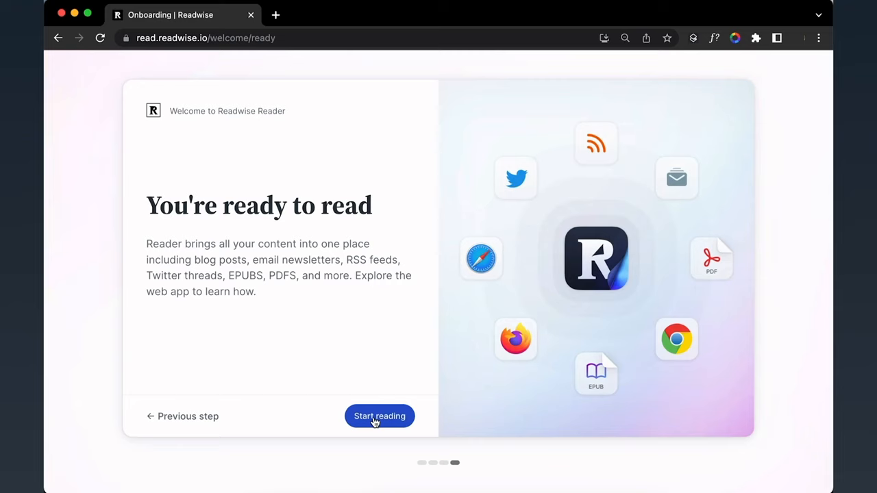
click(380, 416)
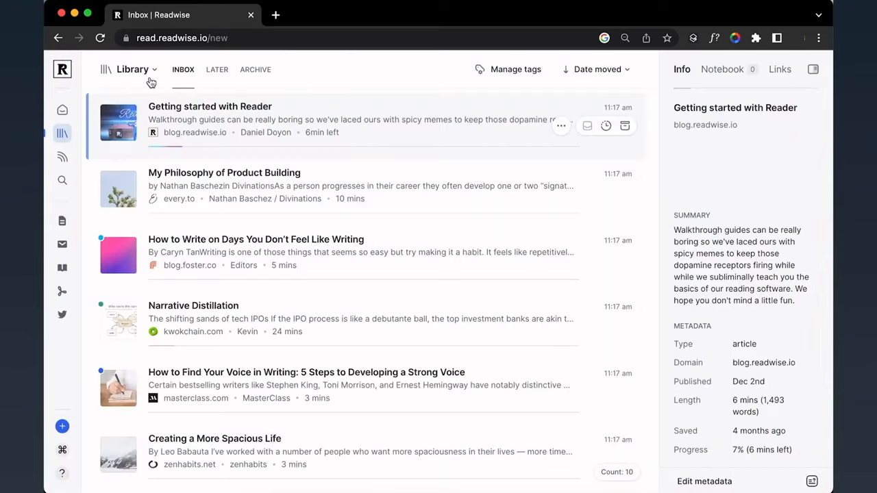
click(214, 439)
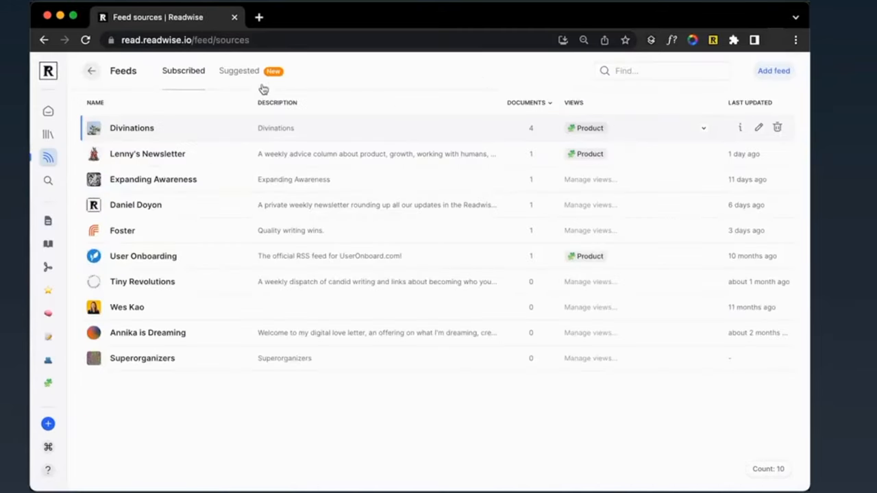
Step: Show Reader's Suggested feeds, then scroll the BASB page to The PARA Method Explained
click(239, 71)
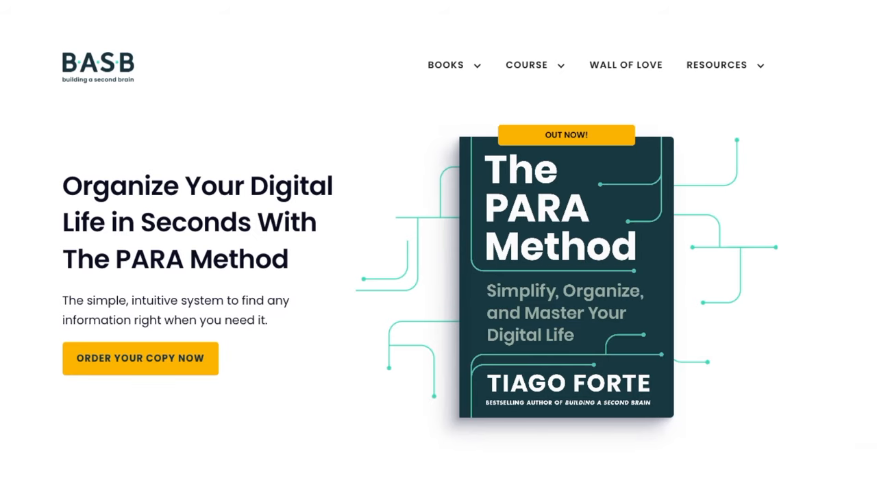
scroll(down, 3)
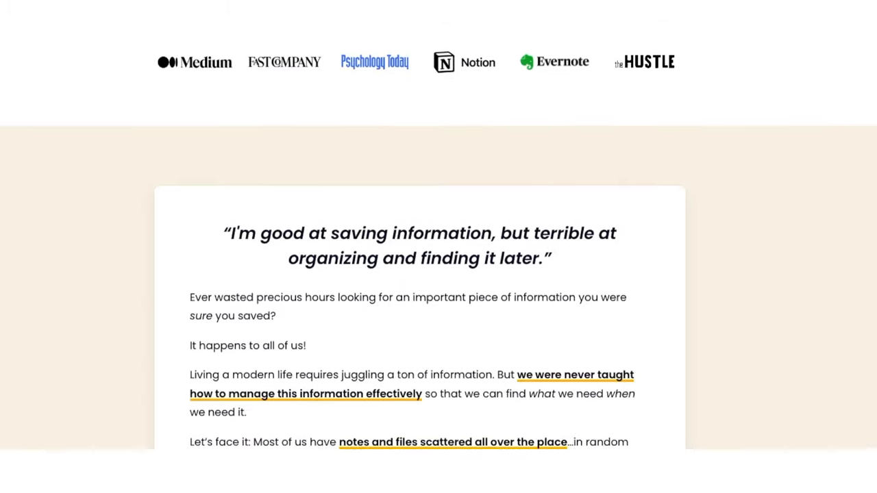
scroll(down, 3)
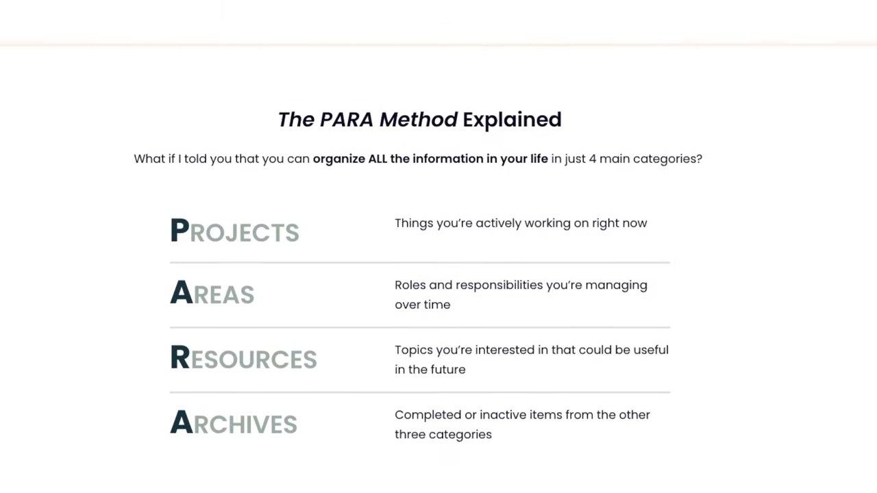